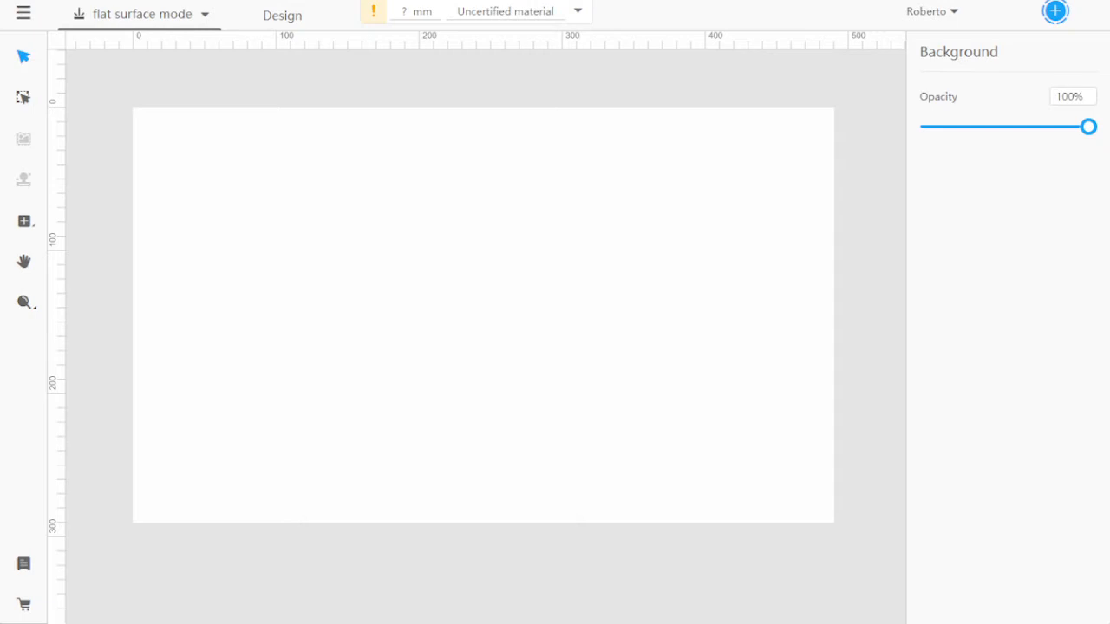
mouse_move(222, 165)
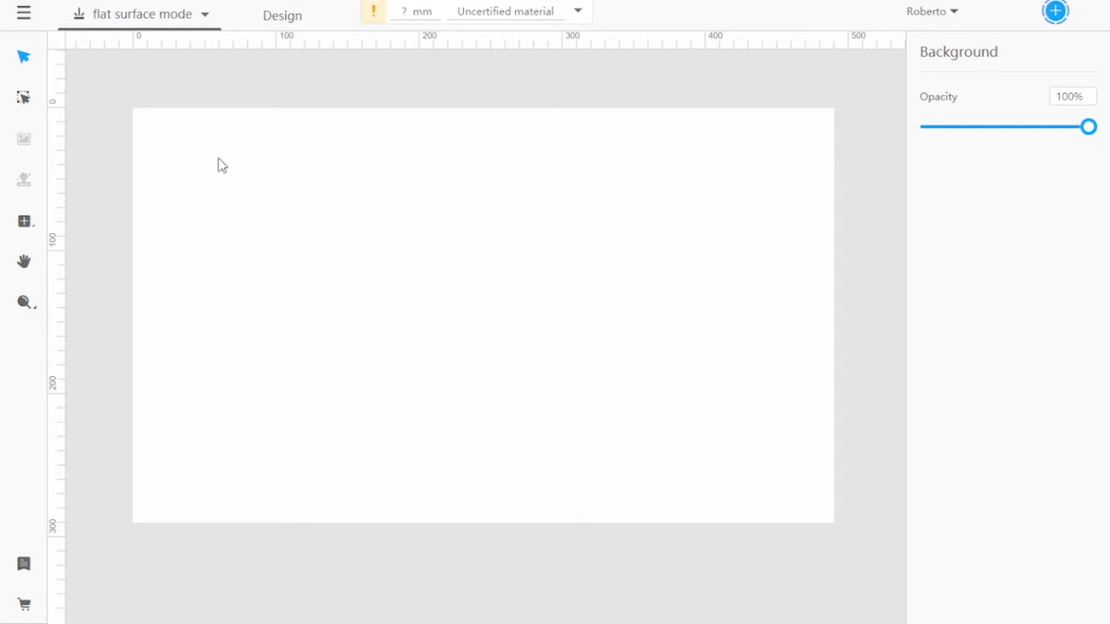
mouse_move(24, 55)
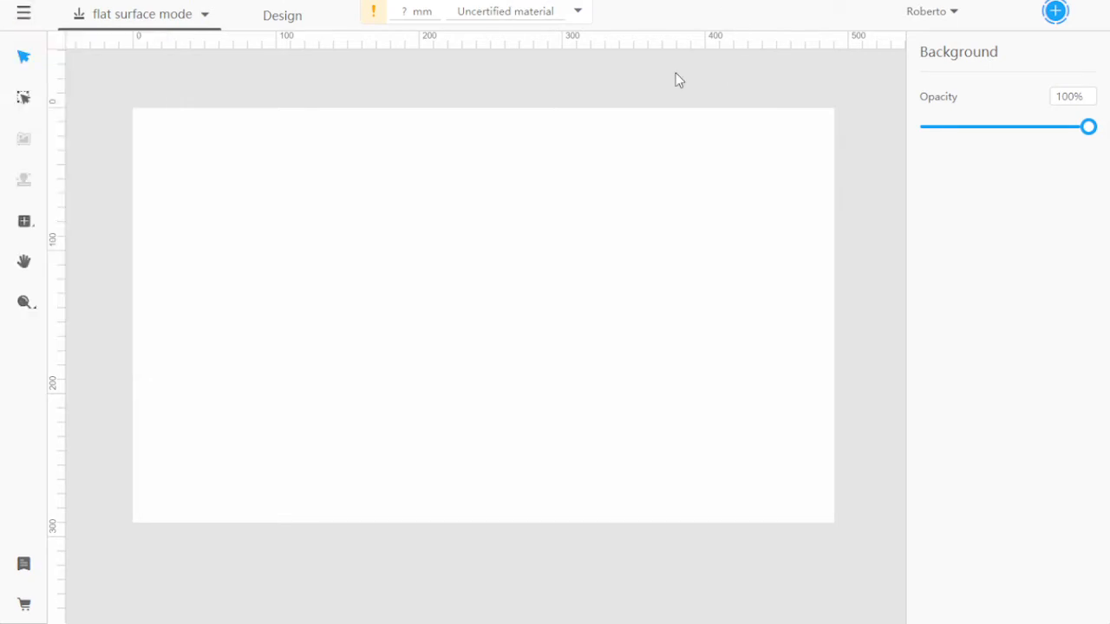
Step: Respond to the offline Laserbox warning with Connect Now to reach the connection modes
click(1054, 10)
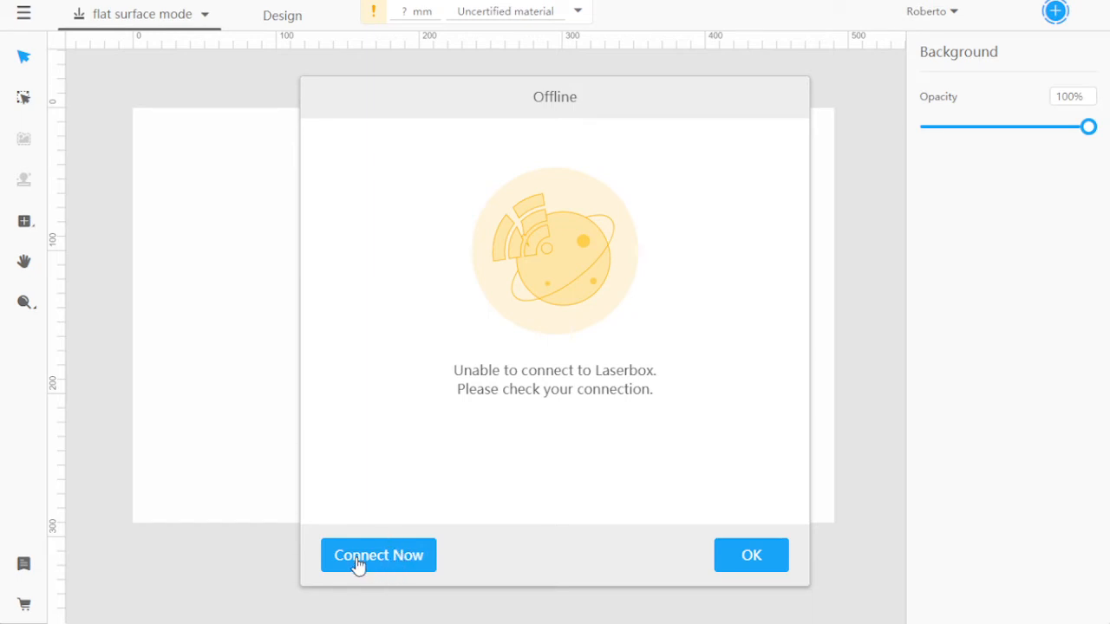
click(378, 555)
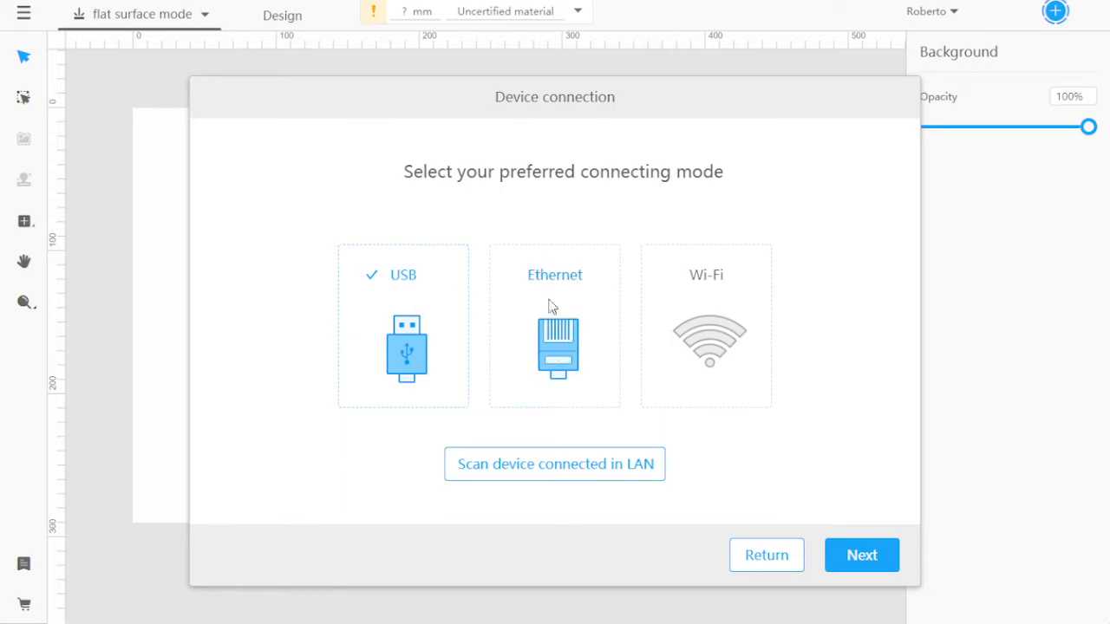
mouse_move(558, 309)
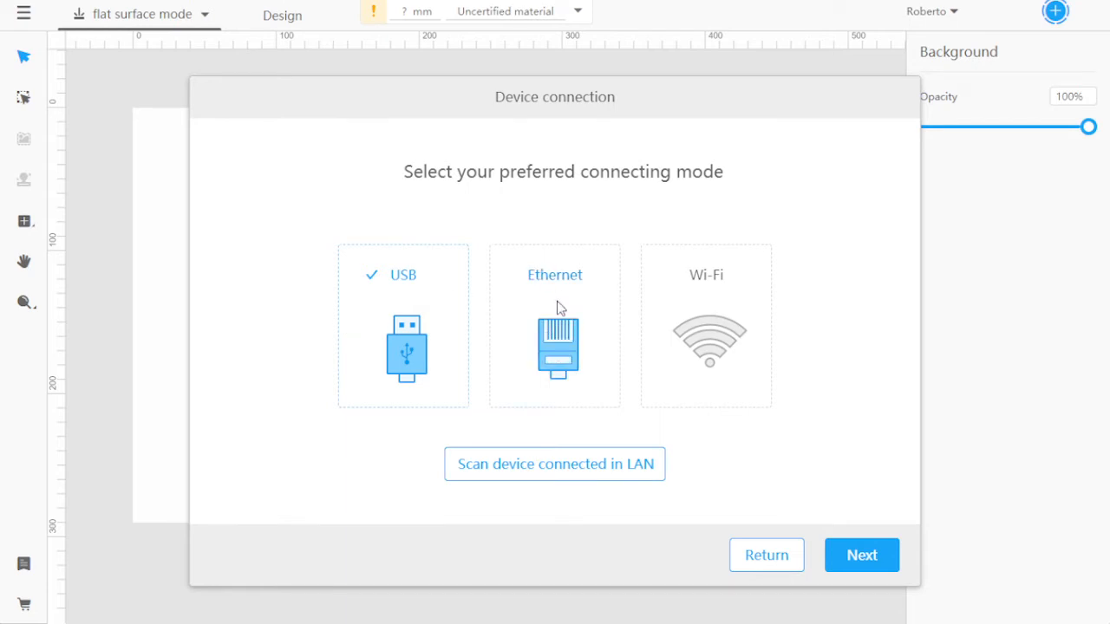
mouse_move(580, 314)
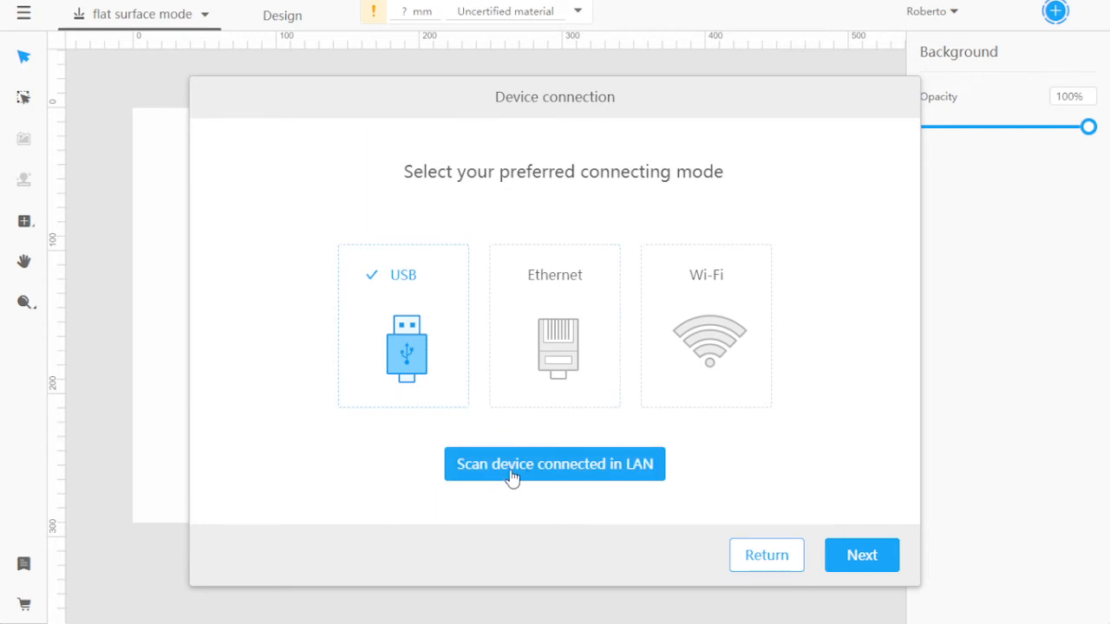
Step: Scan the LAN for Laserbox devices, listing the one at 192.168.86.250
click(555, 465)
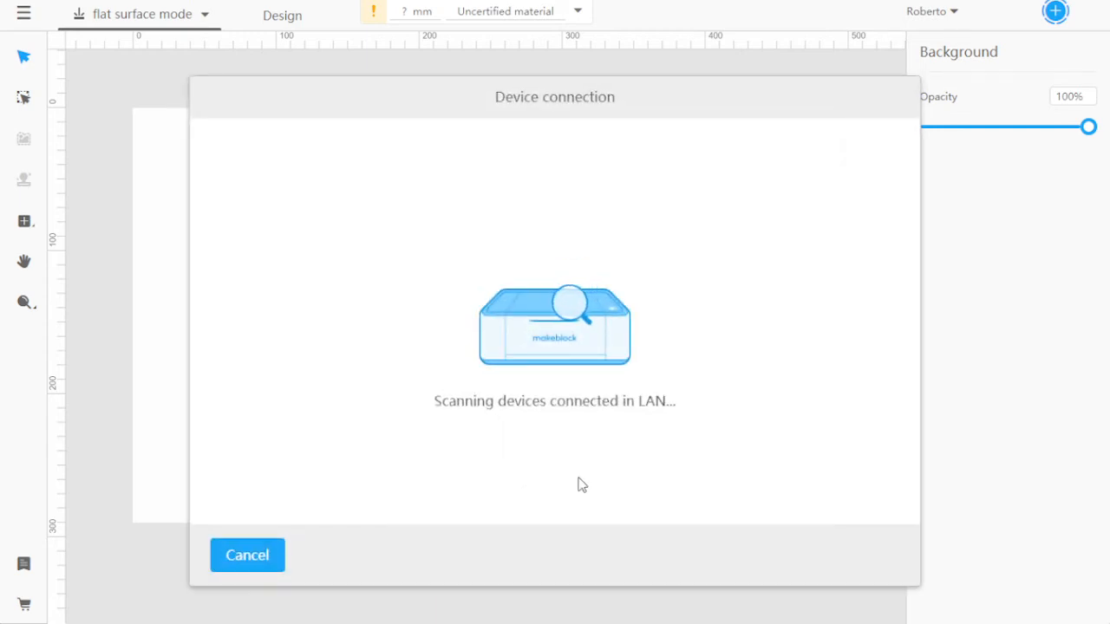
mouse_move(572, 472)
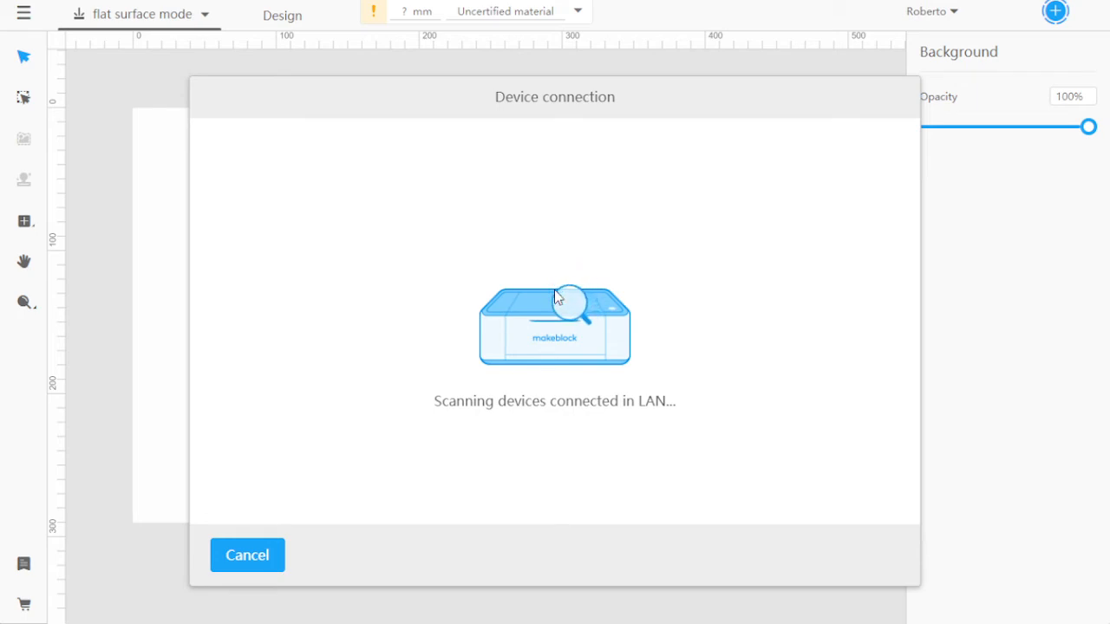
mouse_move(702, 171)
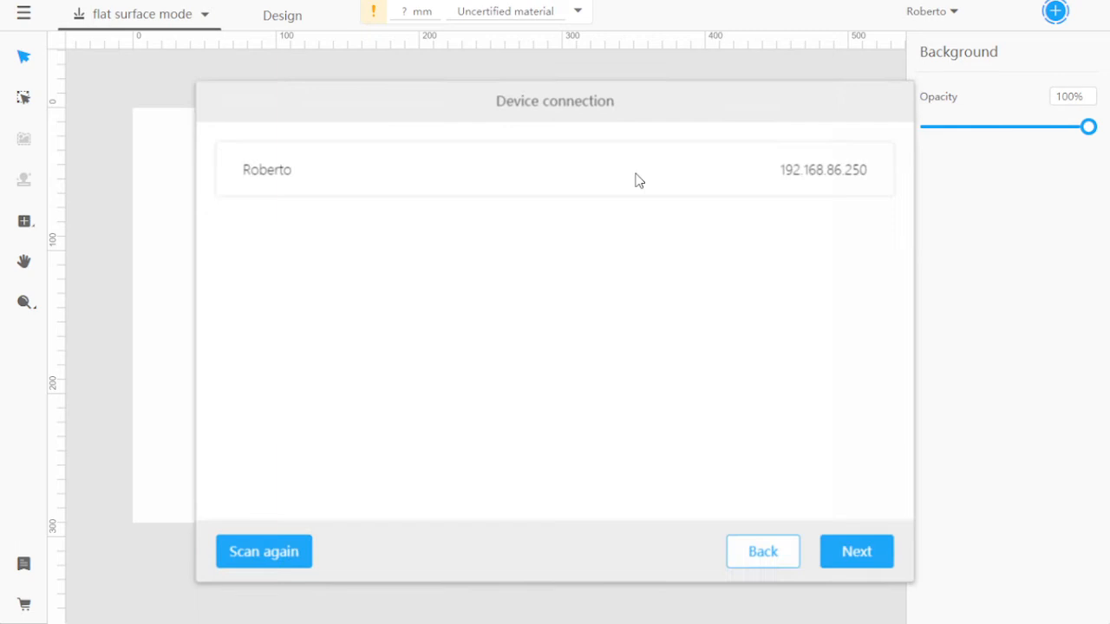
Step: Connect to the listed Laserbox and finish so its camera bed image fills the canvas
click(555, 170)
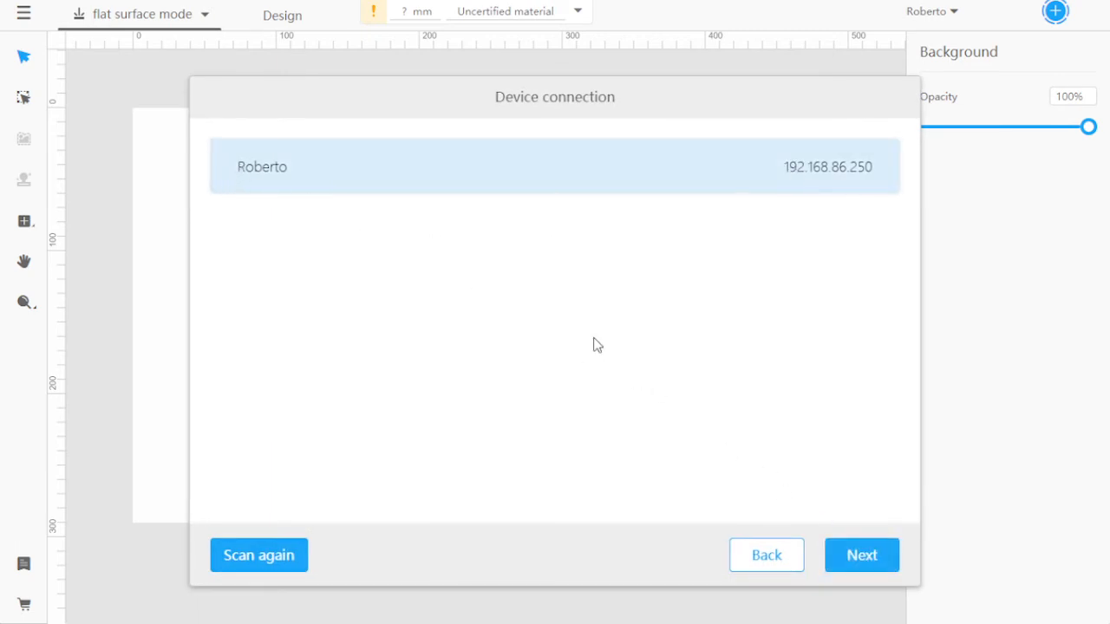
click(861, 555)
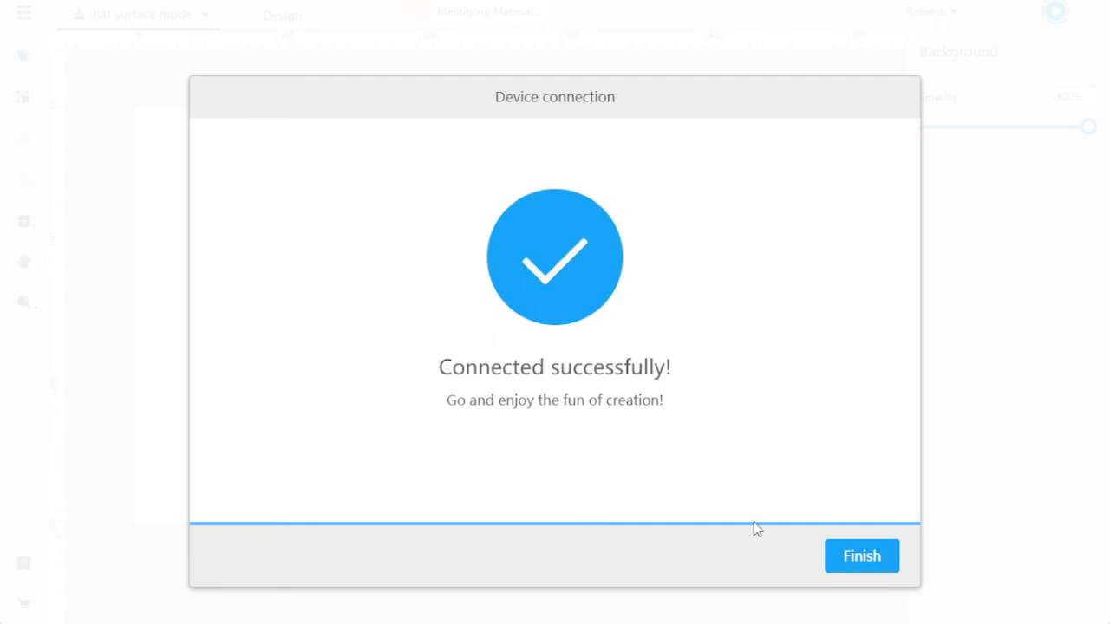
click(860, 555)
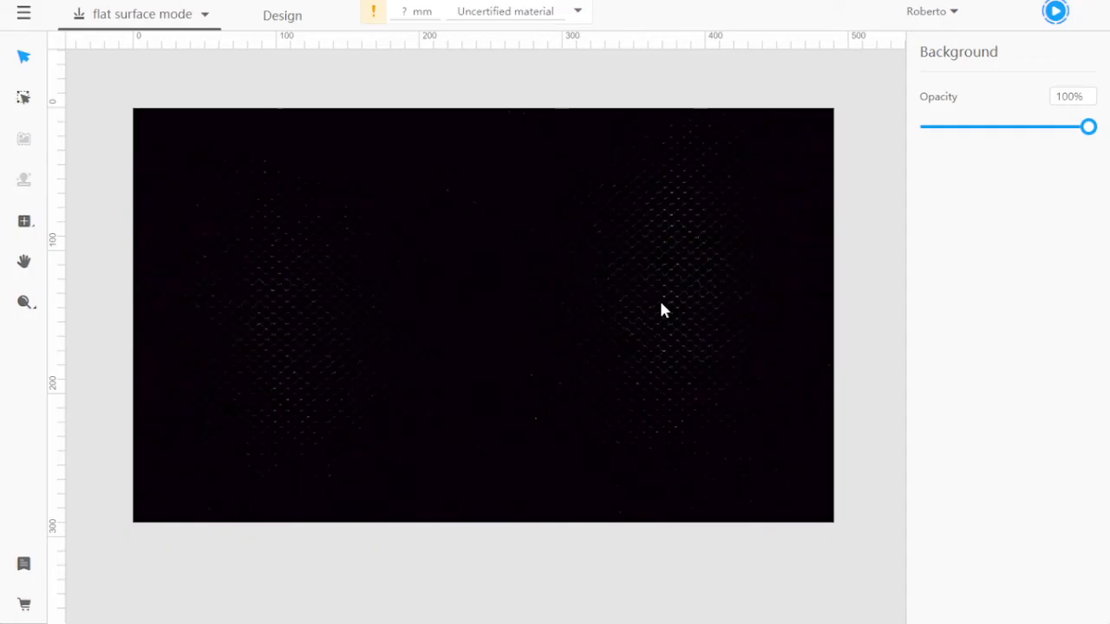
mouse_move(412, 432)
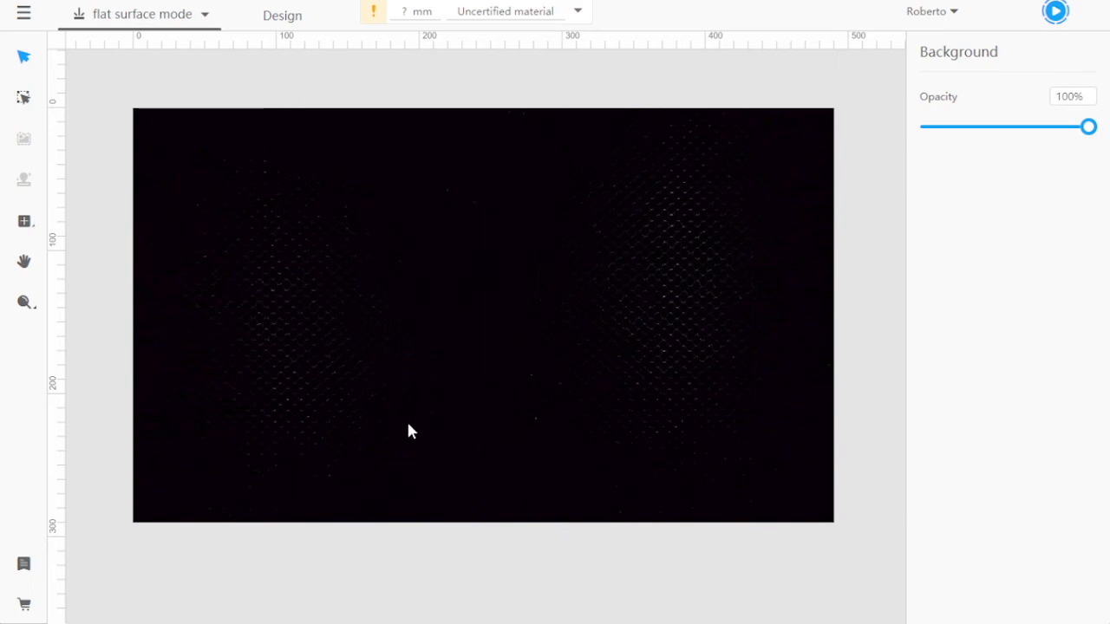
mouse_move(555, 163)
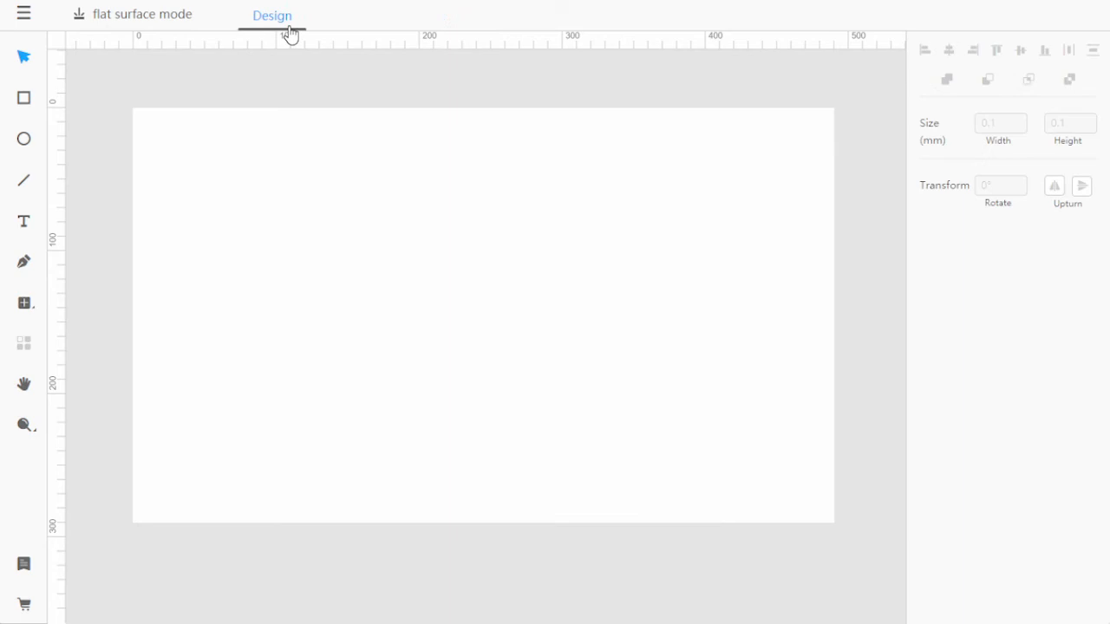
mouse_move(540, 232)
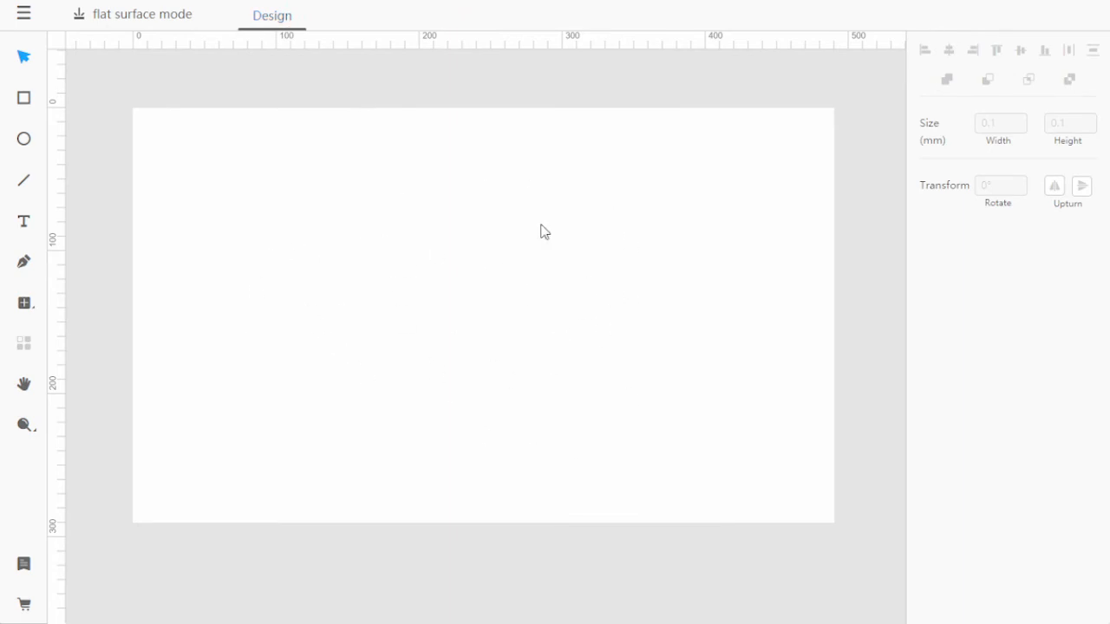
mouse_move(677, 215)
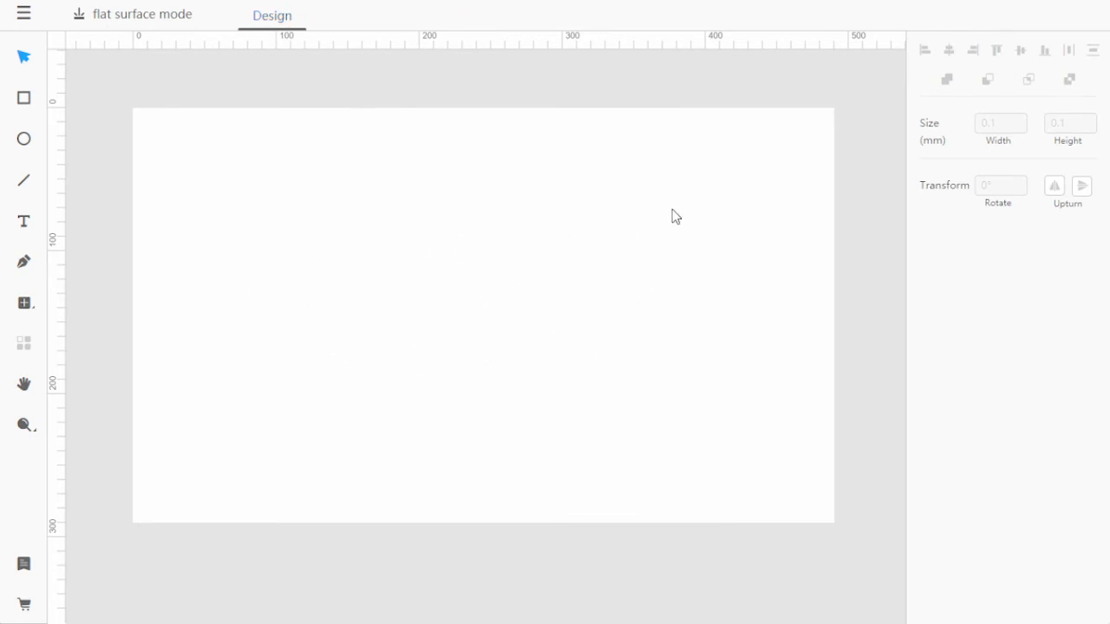
mouse_move(163, 37)
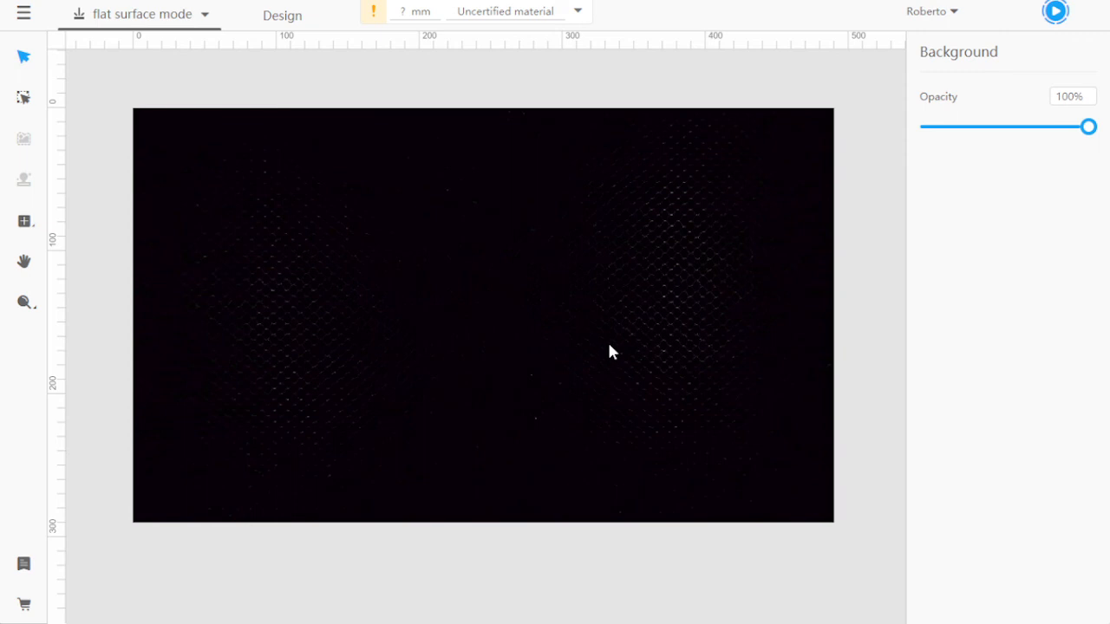
mouse_move(610, 351)
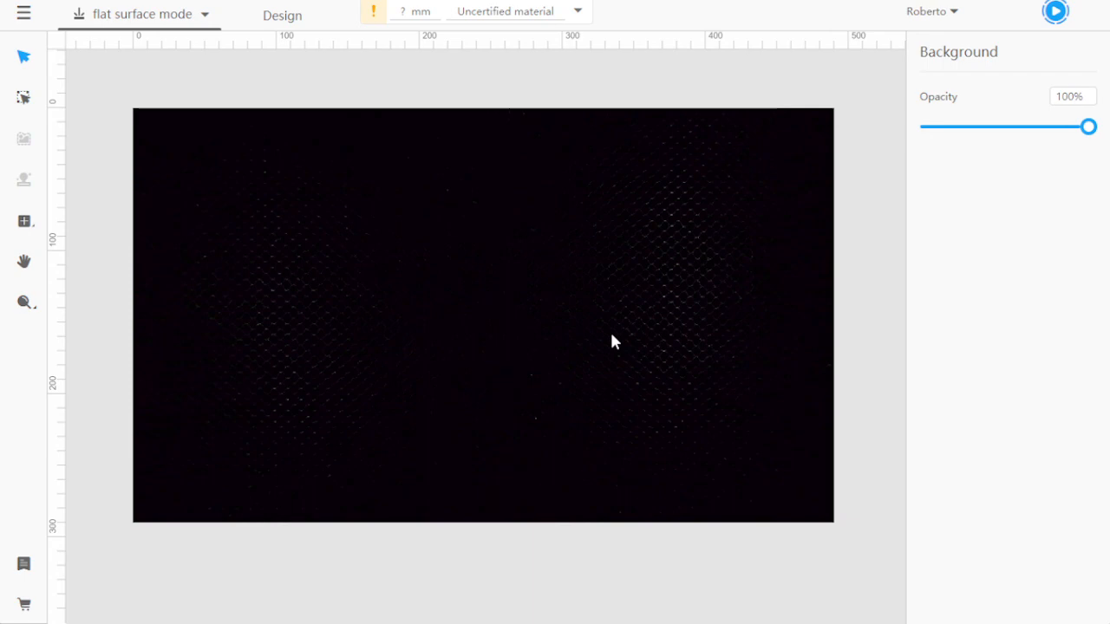
mouse_move(595, 338)
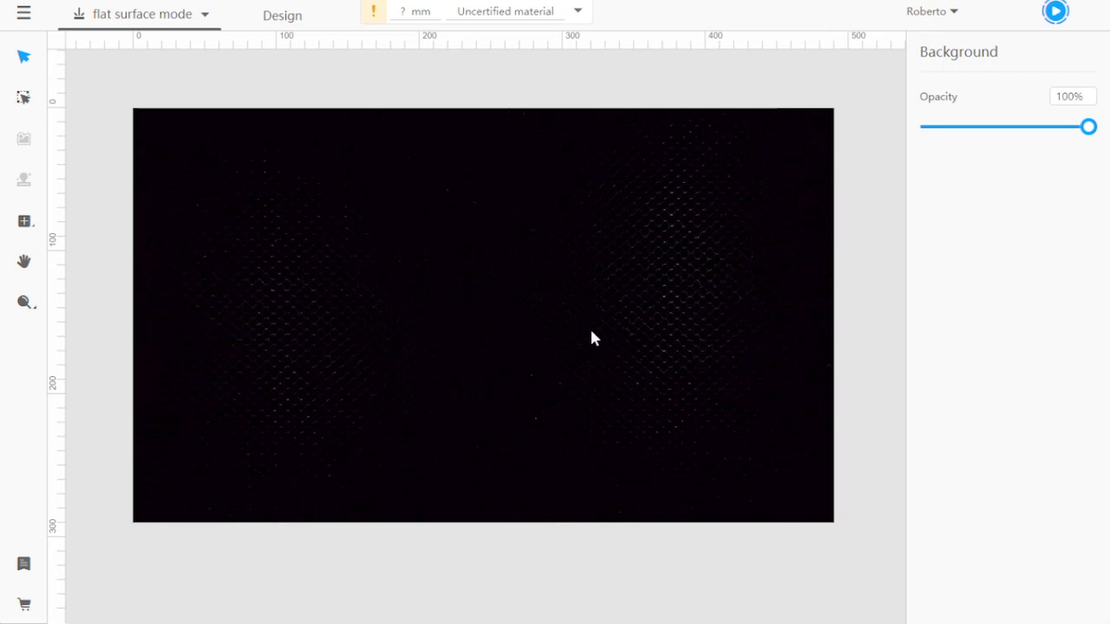